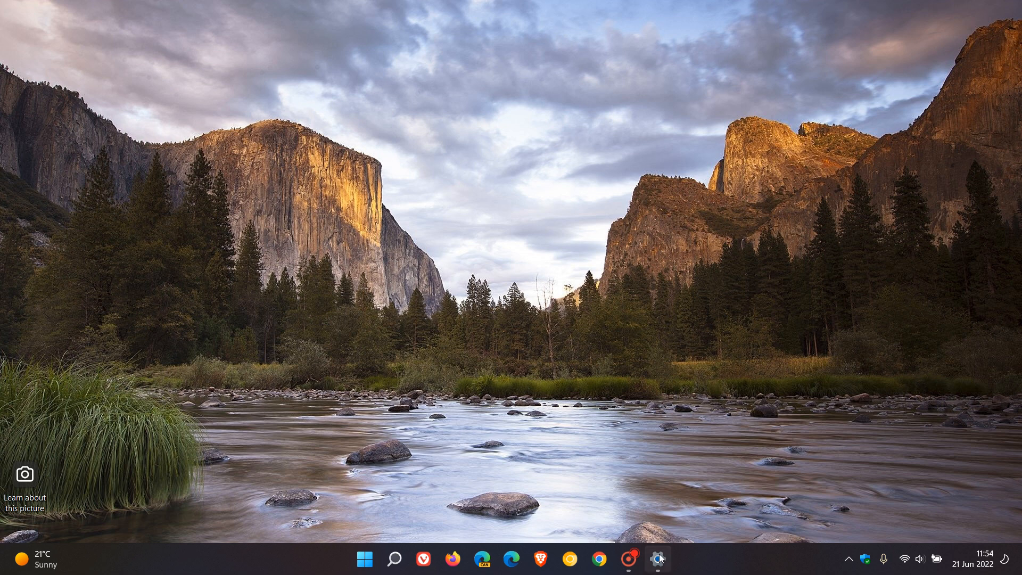
# Restore the Settings window showing the Windows Update history of 1 feature and 45 quality updates.
pyautogui.click(658, 559)
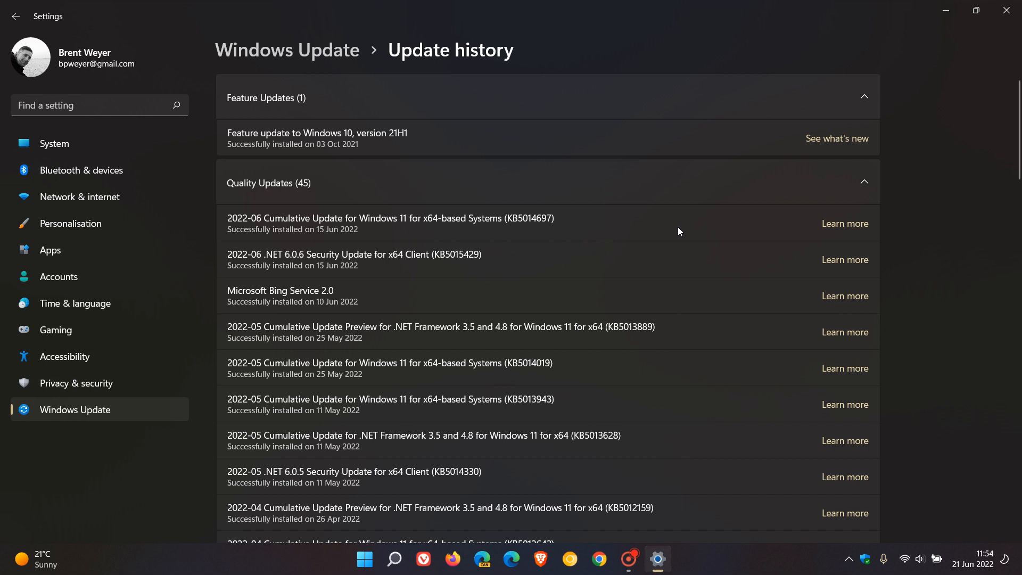
pyautogui.moveTo(607, 235)
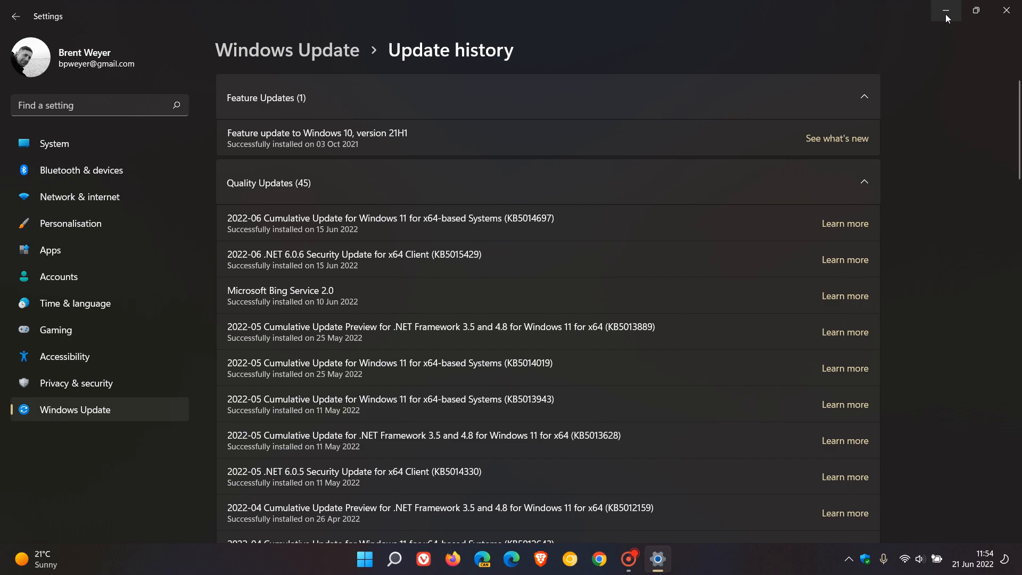
# Minimize the Update history Settings window, keeping it open in the taskbar.
pyautogui.click(946, 11)
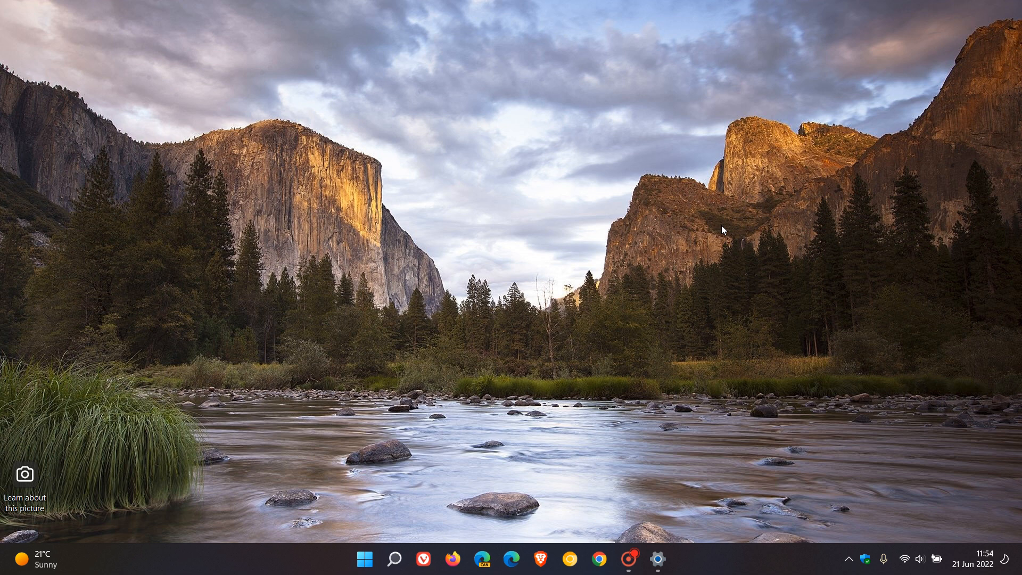
pyautogui.moveTo(566, 182)
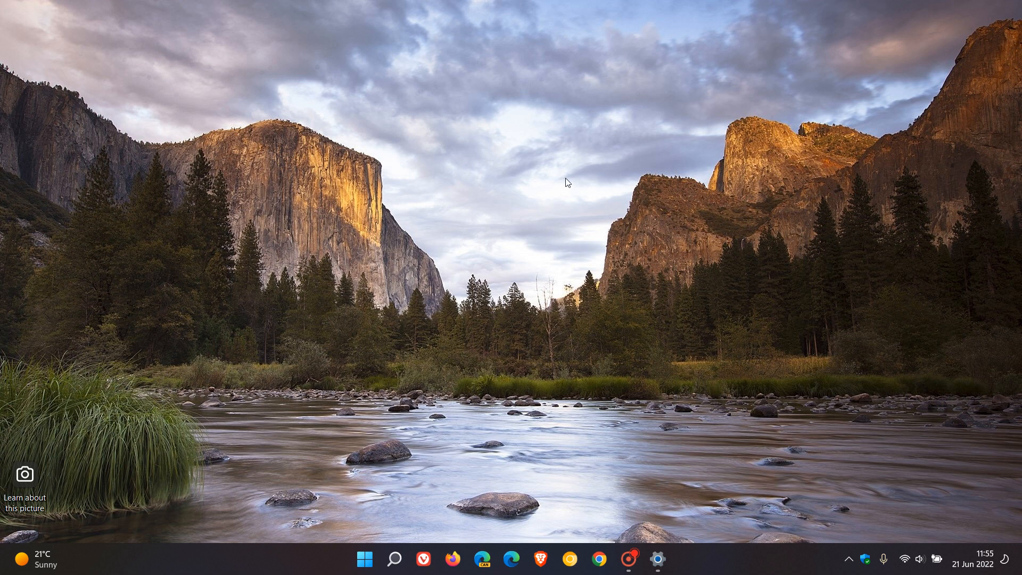
pyautogui.moveTo(790, 274)
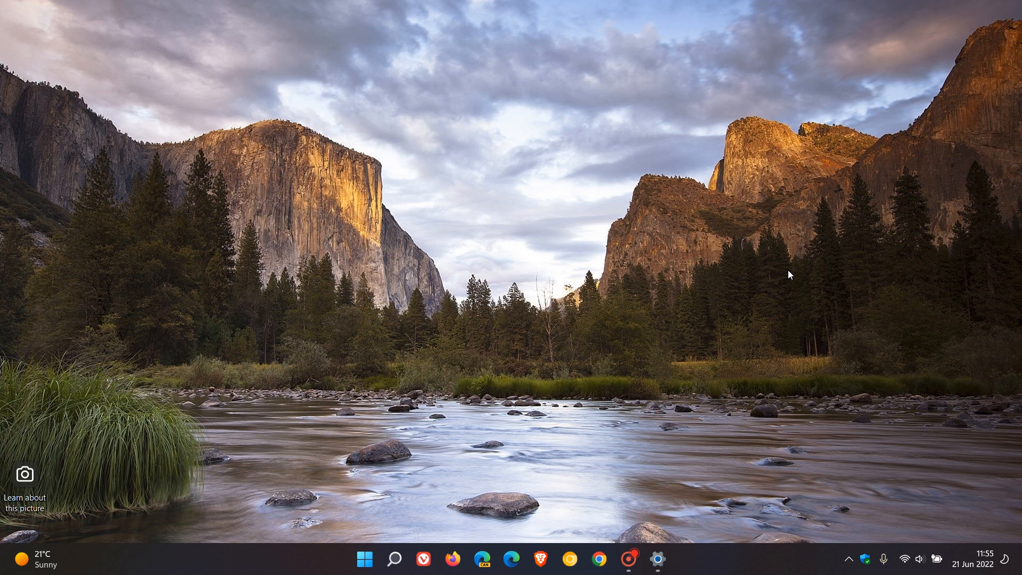
pyautogui.moveTo(784, 241)
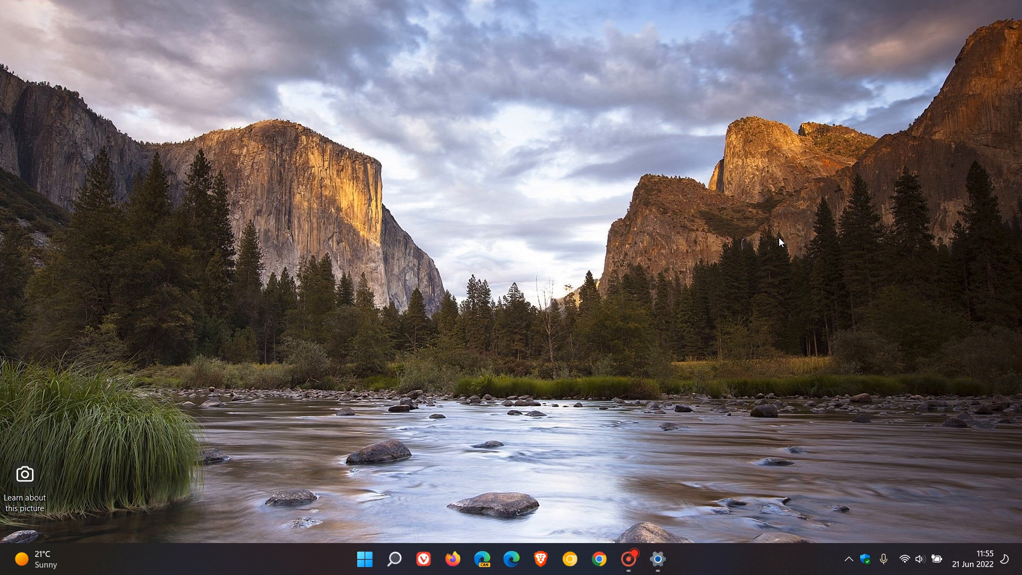
pyautogui.moveTo(807, 250)
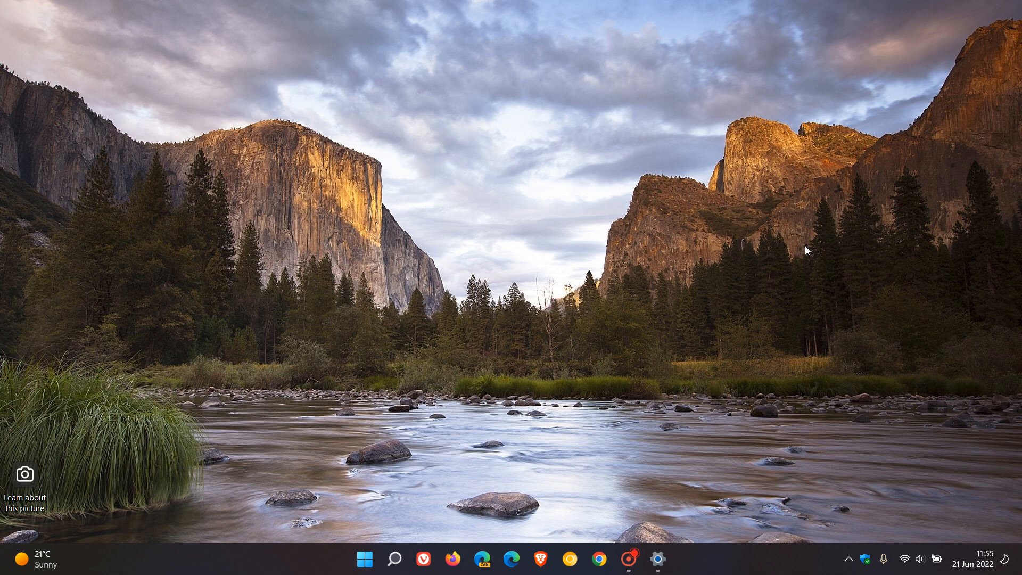
pyautogui.moveTo(796, 265)
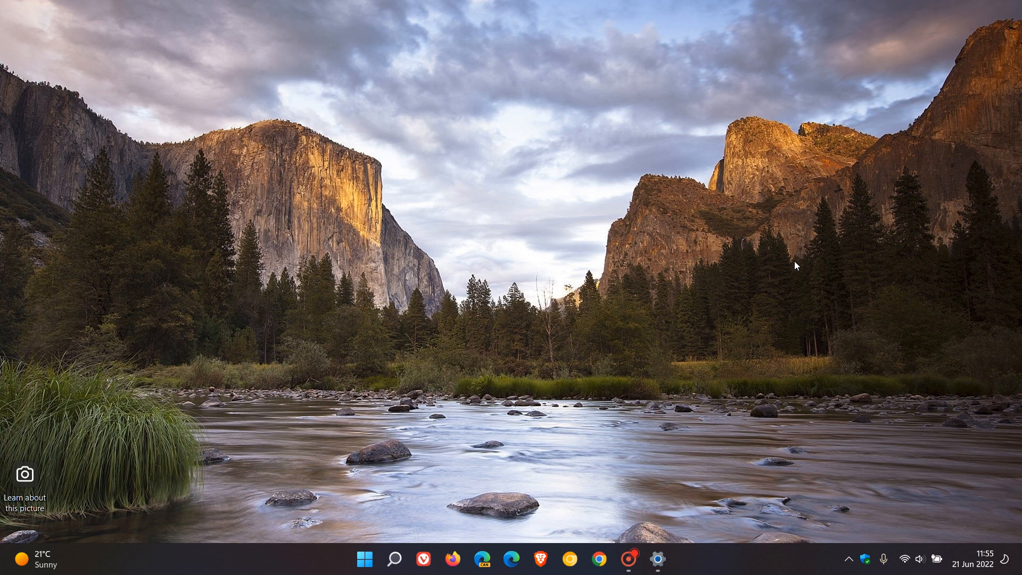
pyautogui.moveTo(732, 254)
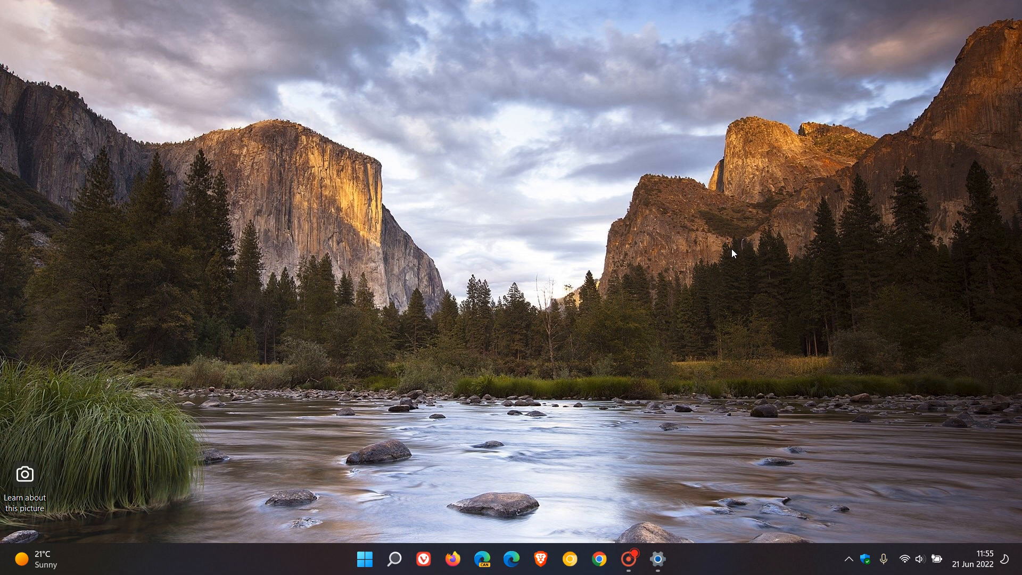
pyautogui.moveTo(741, 294)
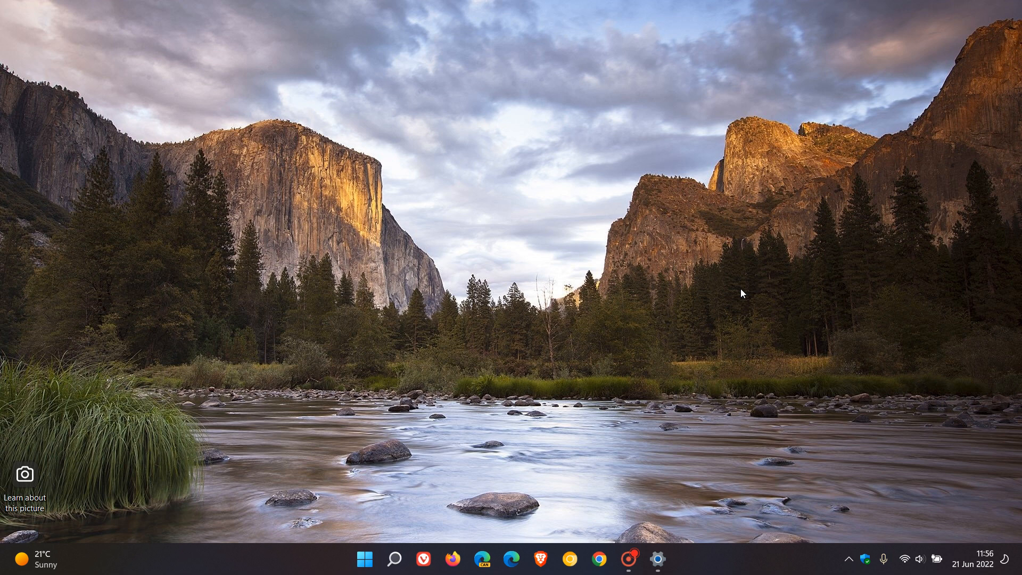
pyautogui.moveTo(786, 267)
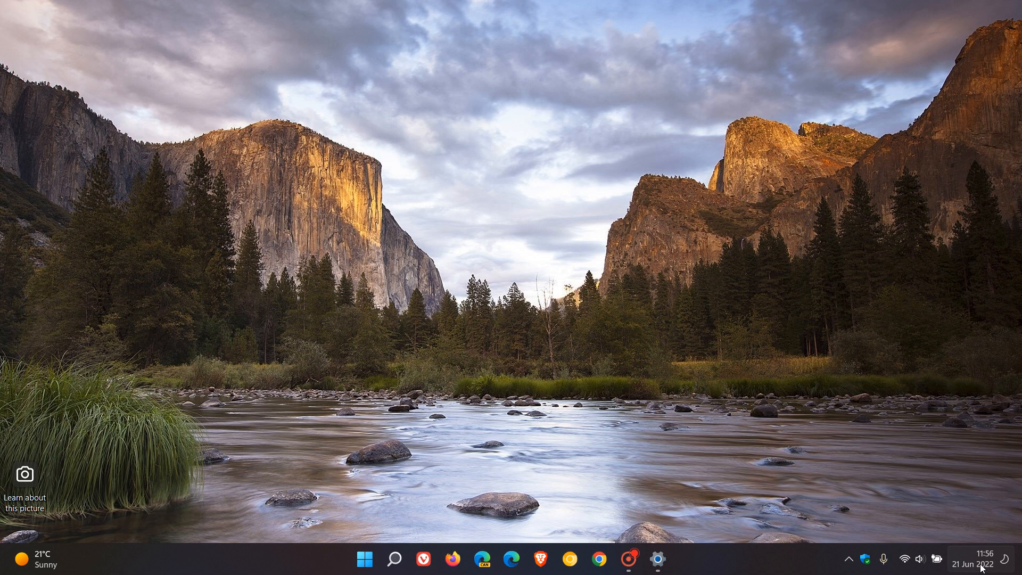
pyautogui.click(985, 560)
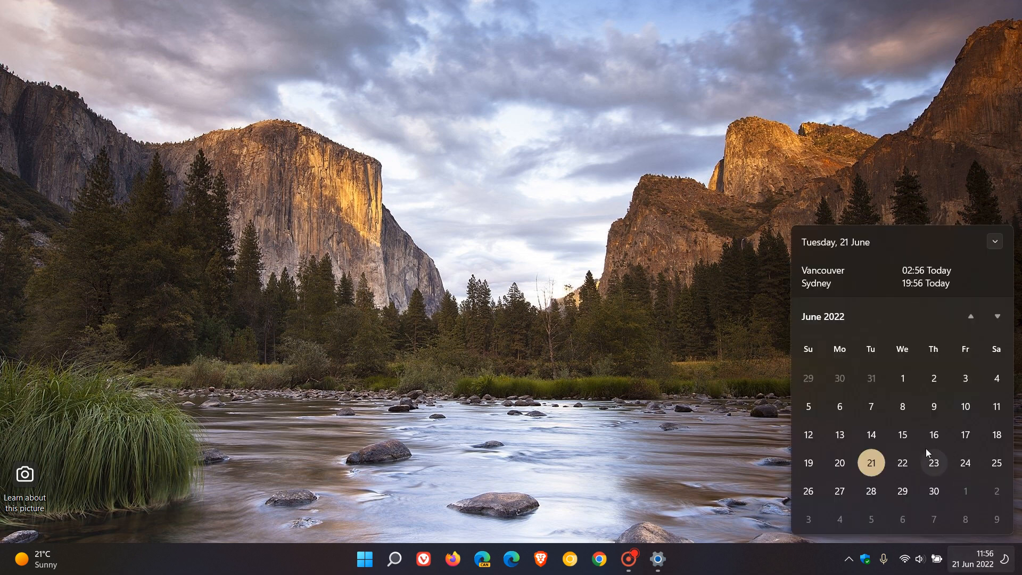
pyautogui.moveTo(871, 435)
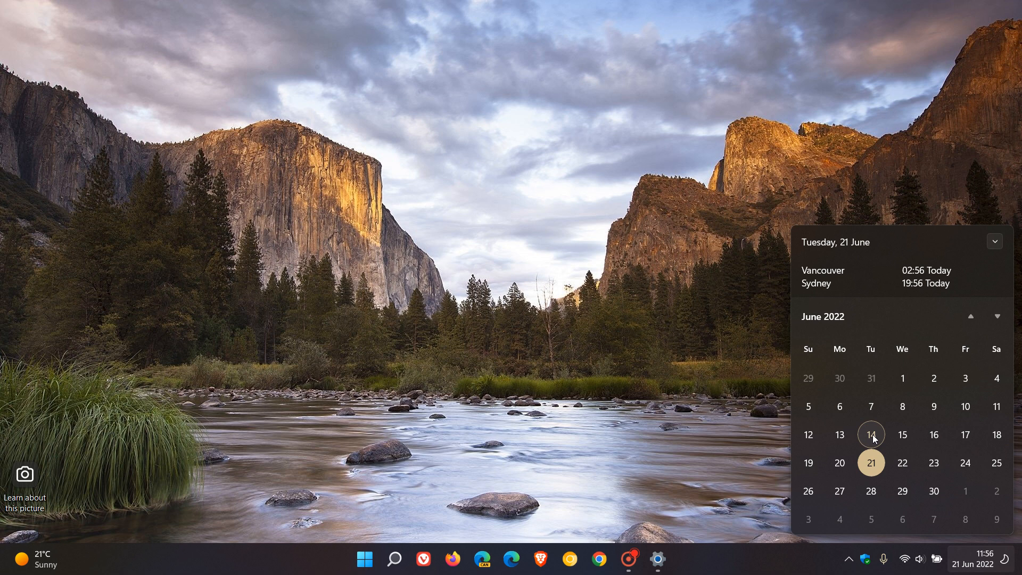
pyautogui.moveTo(610, 314)
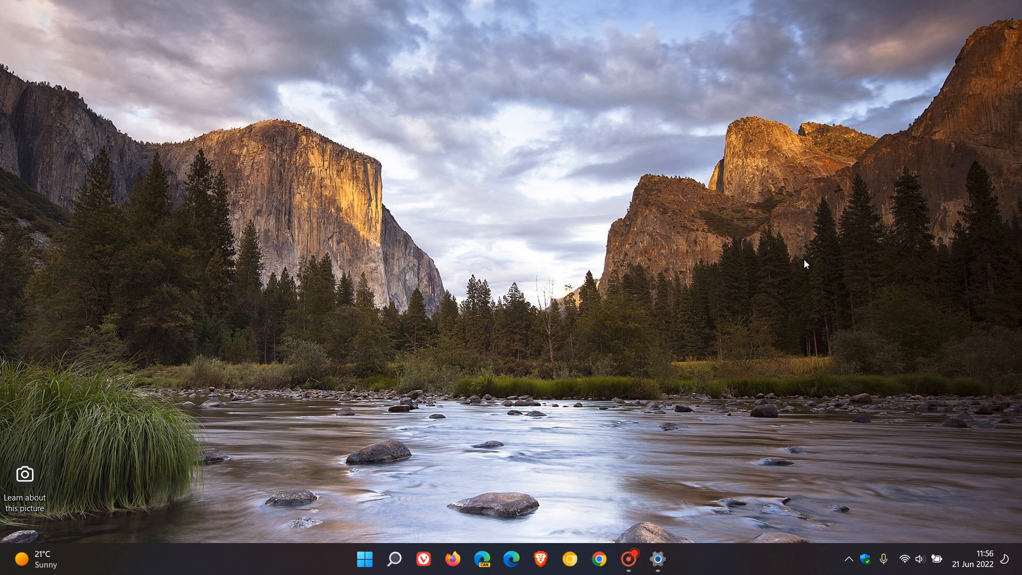
pyautogui.moveTo(761, 265)
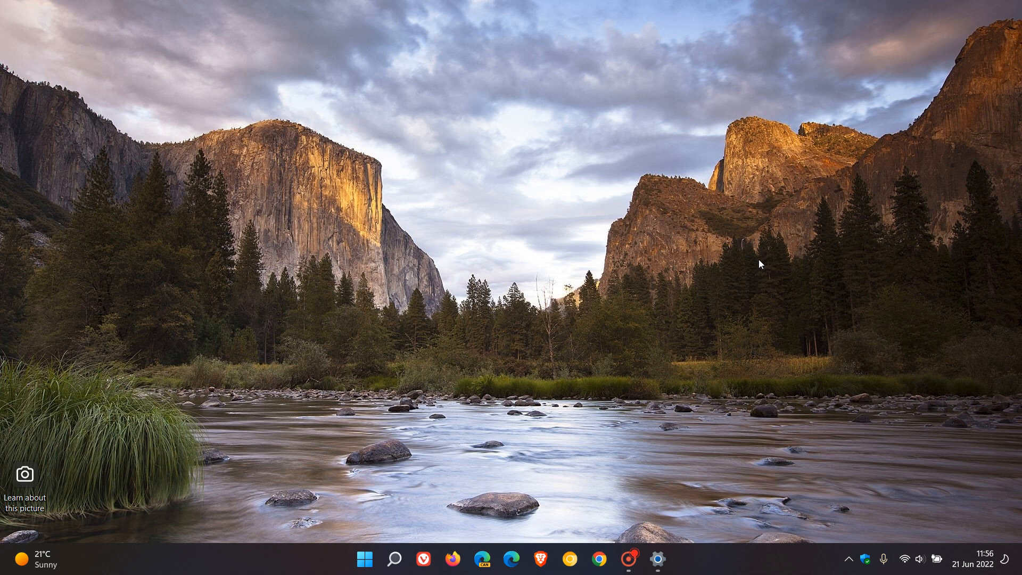
pyautogui.moveTo(752, 284)
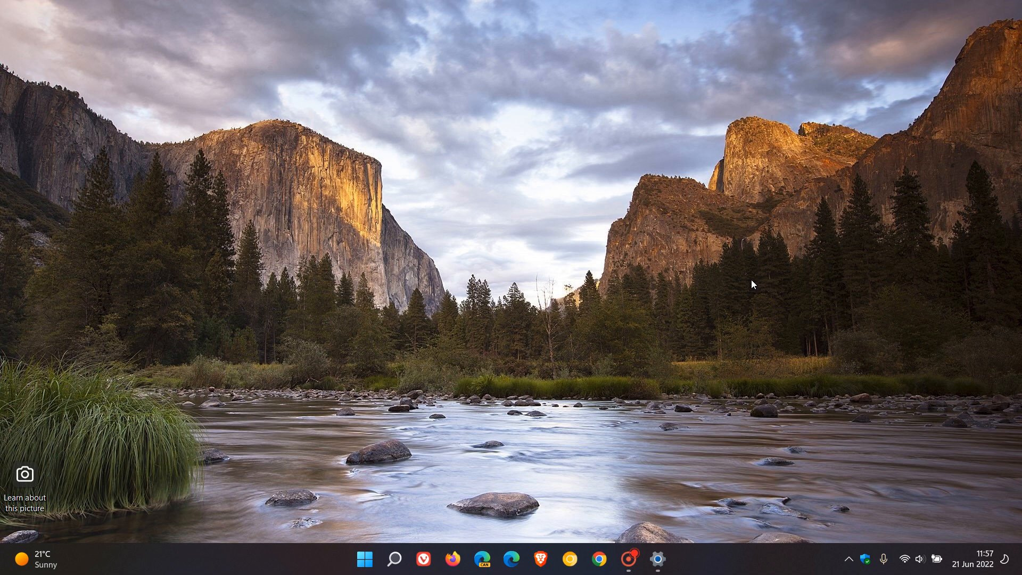
pyautogui.moveTo(784, 309)
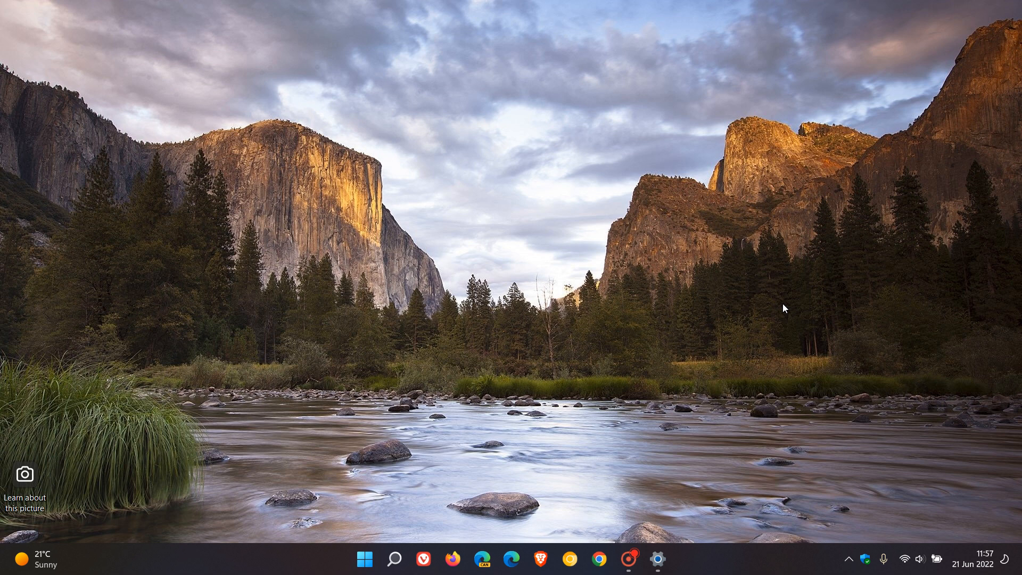
pyautogui.moveTo(731, 278)
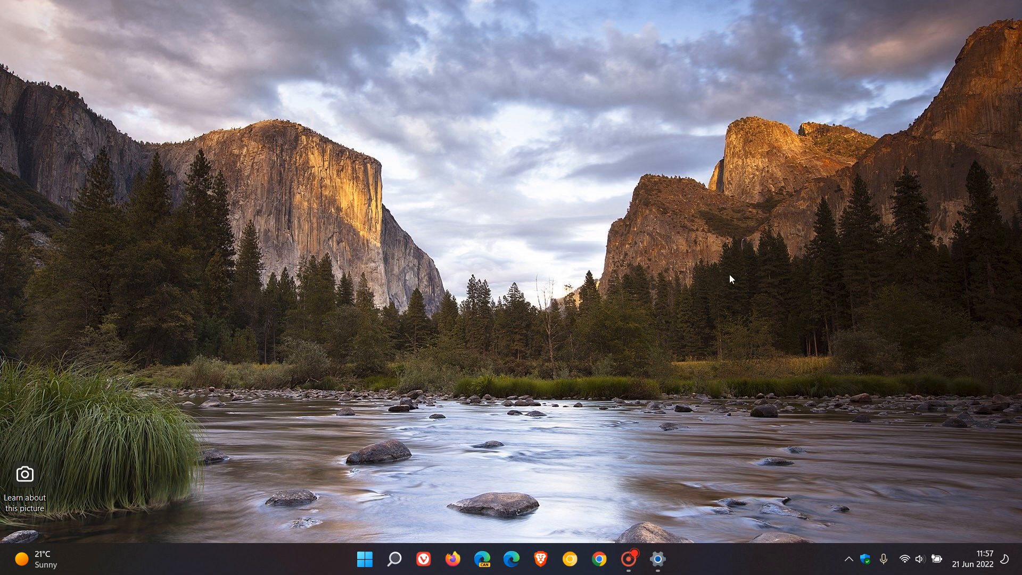
pyautogui.moveTo(974, 548)
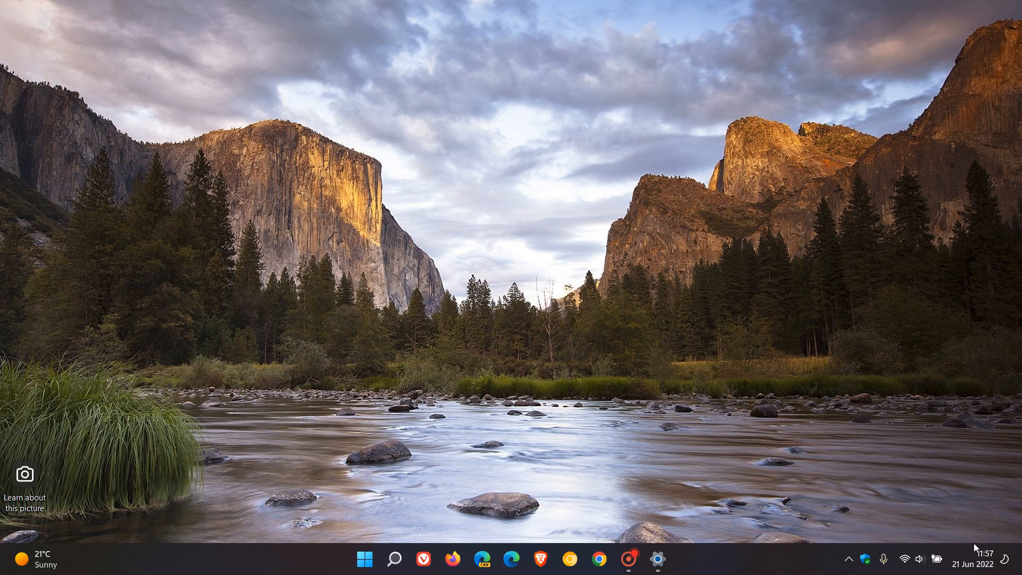
pyautogui.click(985, 558)
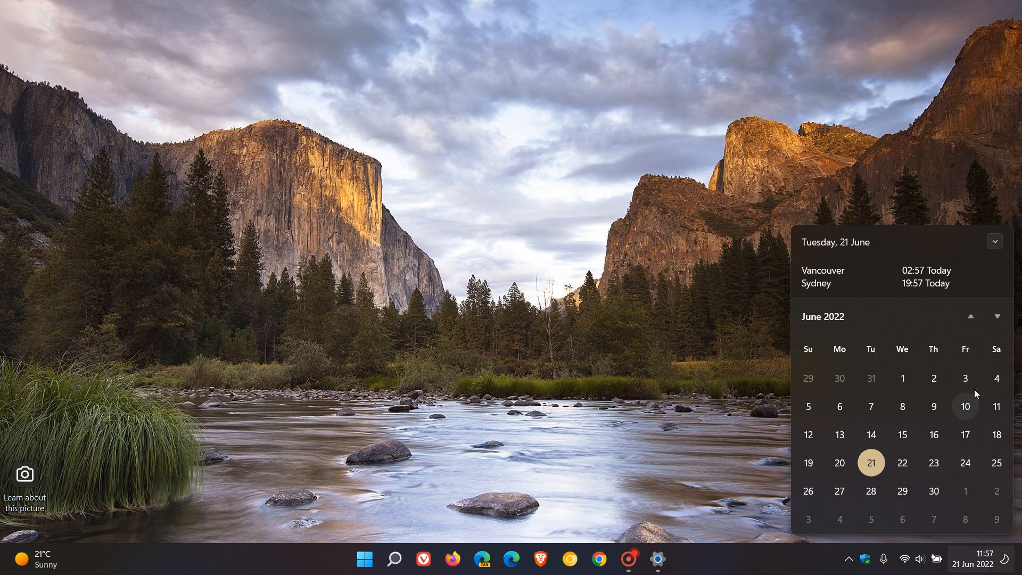
pyautogui.click(996, 317)
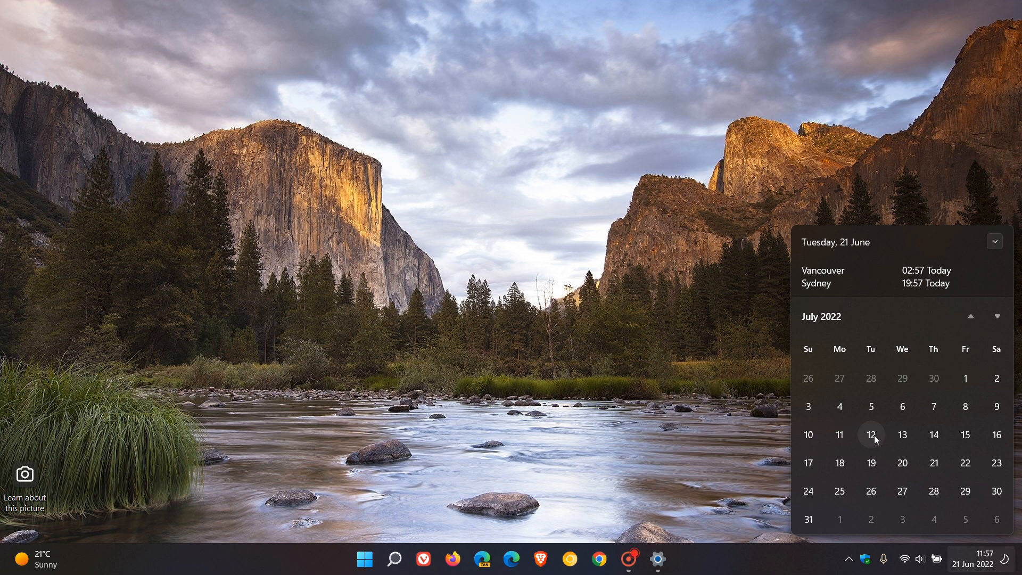
pyautogui.click(722, 268)
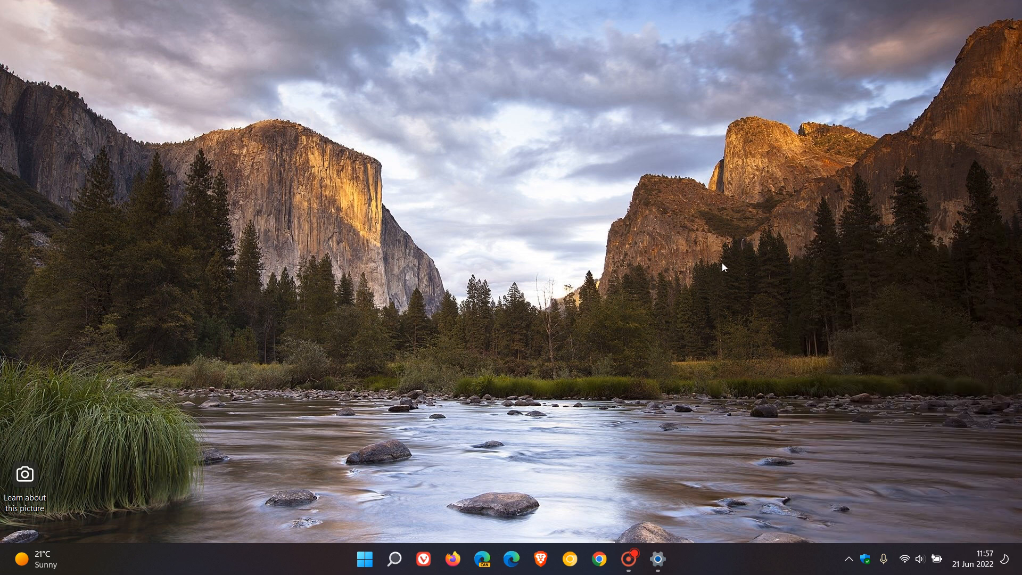
pyautogui.moveTo(673, 229)
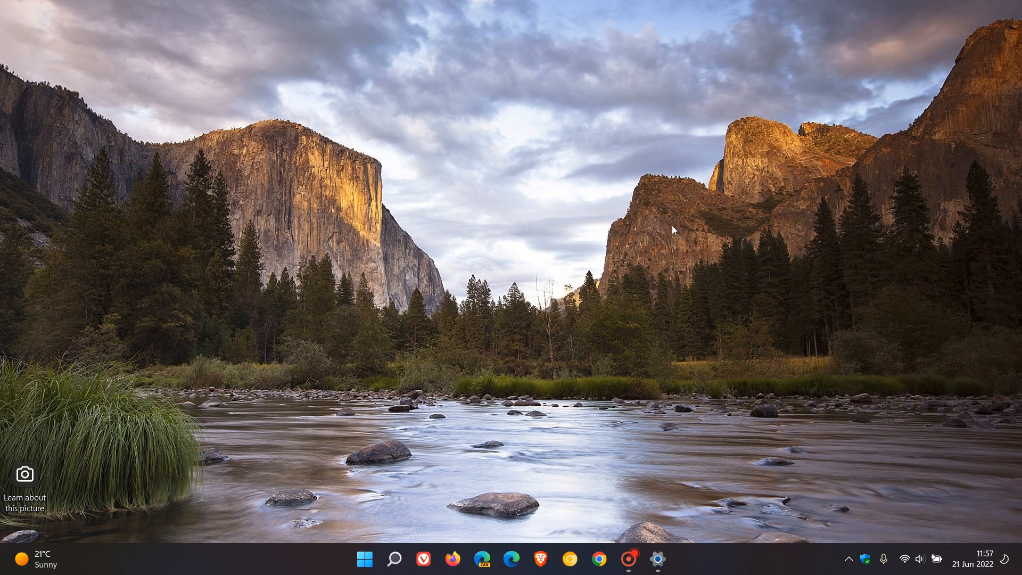